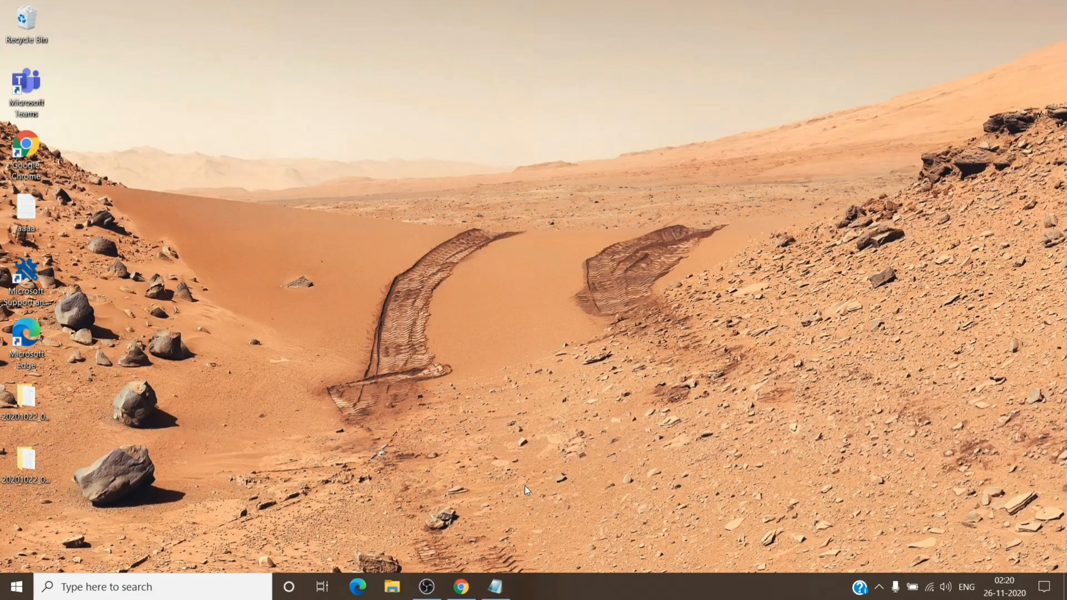
{"action": "mouse_move", "coordinate": [514, 566]}
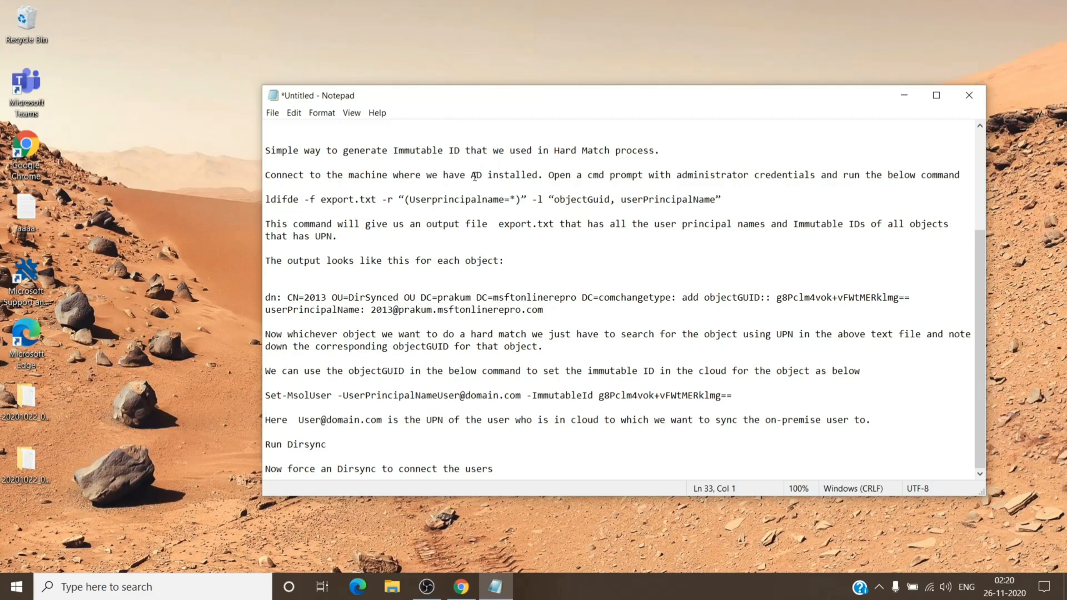
{"action": "mouse_move", "coordinate": [424, 169]}
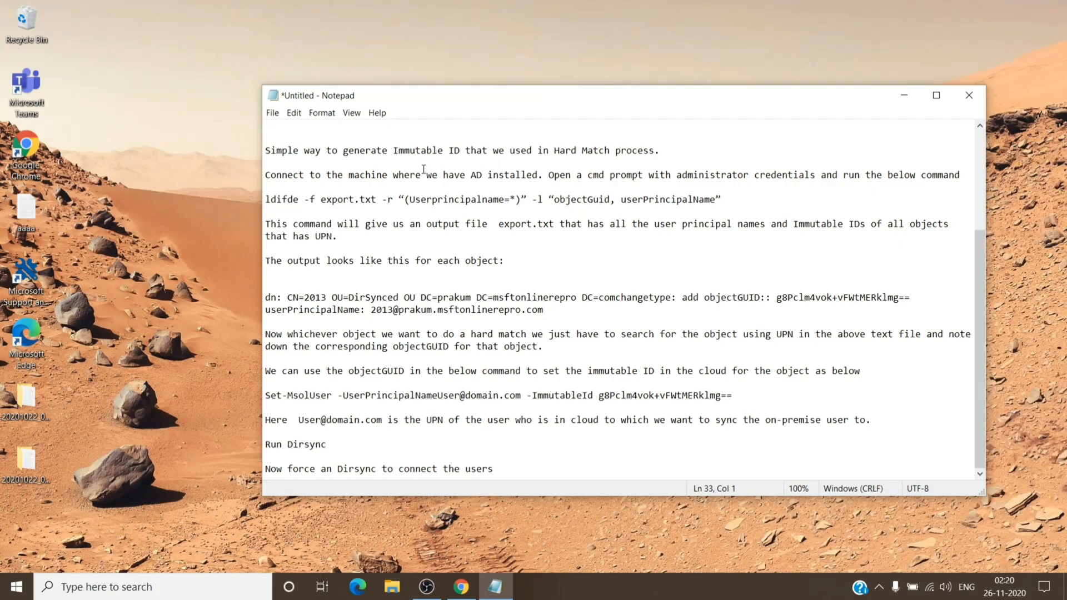
{"action": "left_click", "coordinate": [267, 407]}
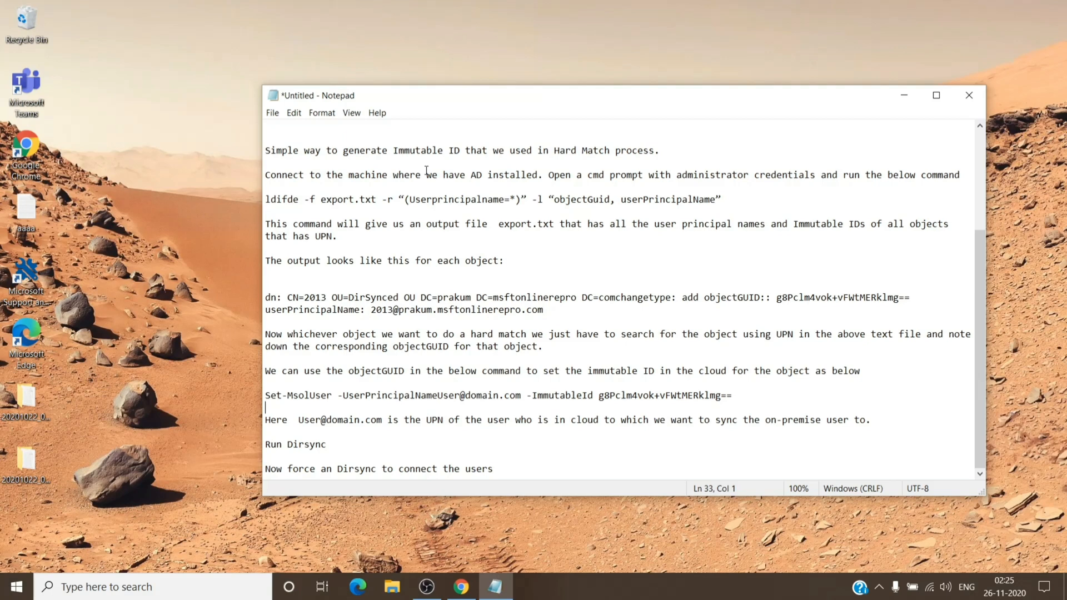
{"action": "mouse_move", "coordinate": [334, 195]}
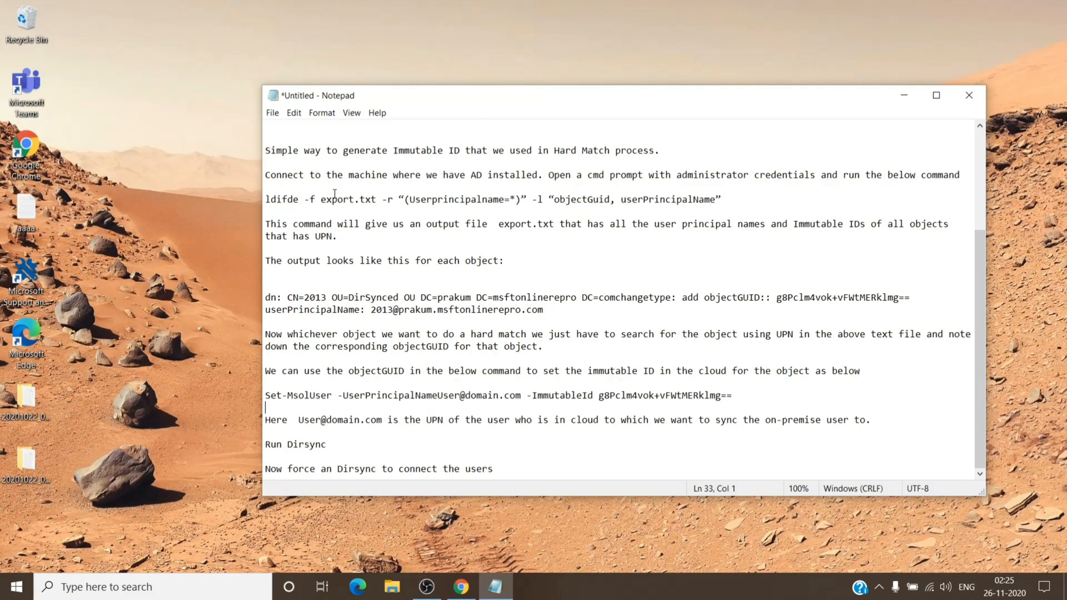
{"action": "mouse_move", "coordinate": [287, 178]}
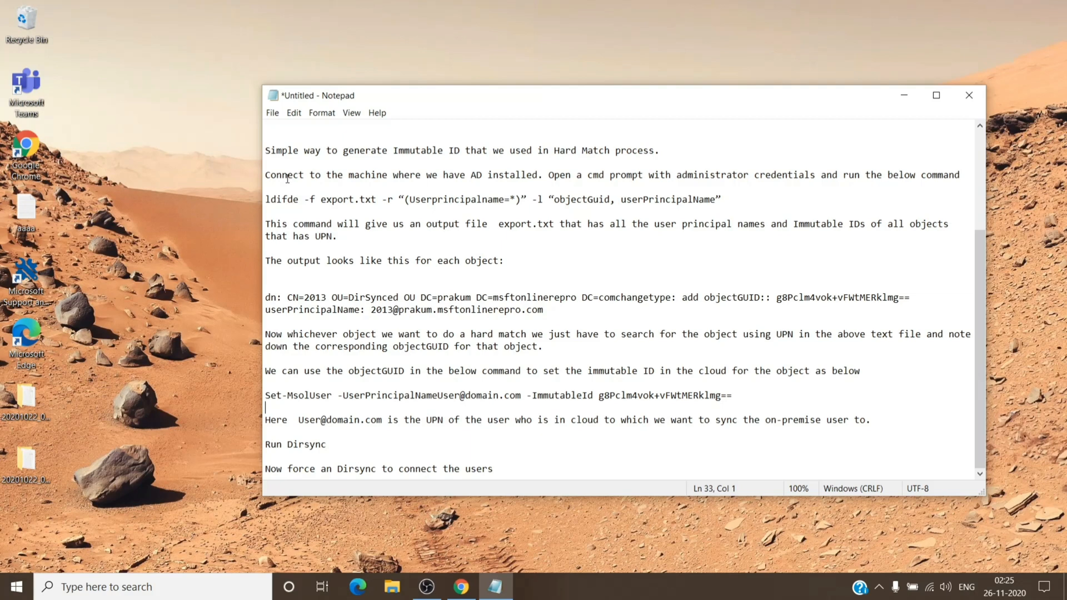
{"action": "mouse_move", "coordinate": [251, 210]}
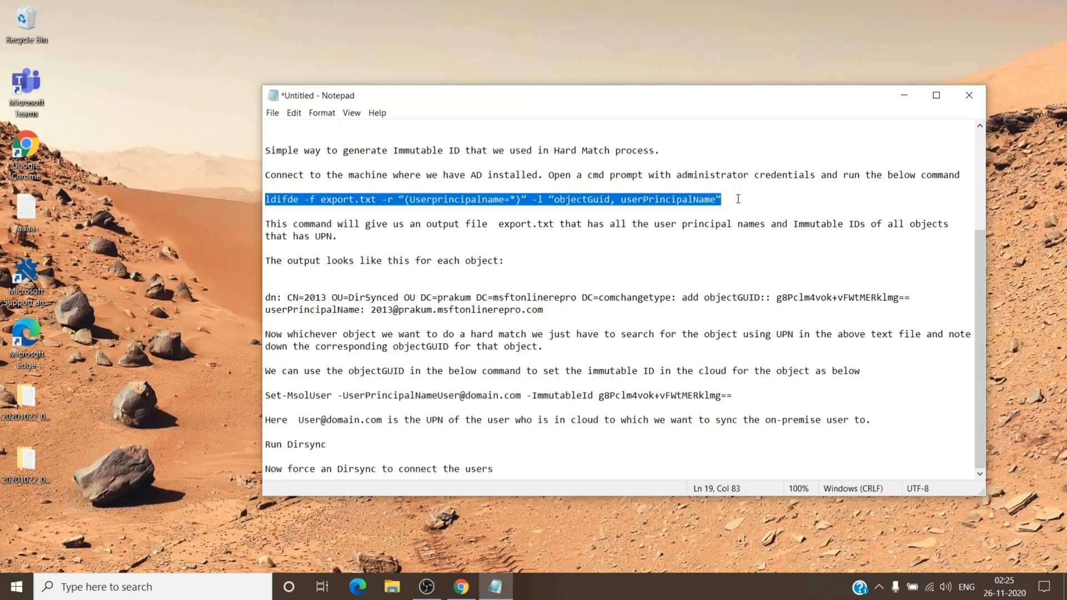
{"action": "left_click", "coordinate": [498, 224]}
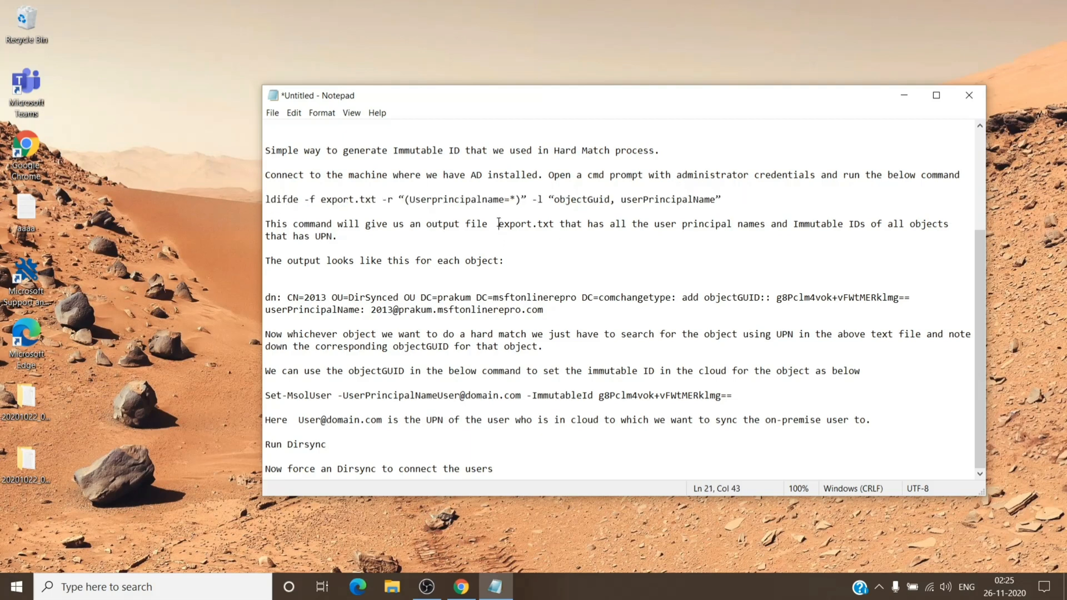
{"action": "double_click", "coordinate": [525, 223]}
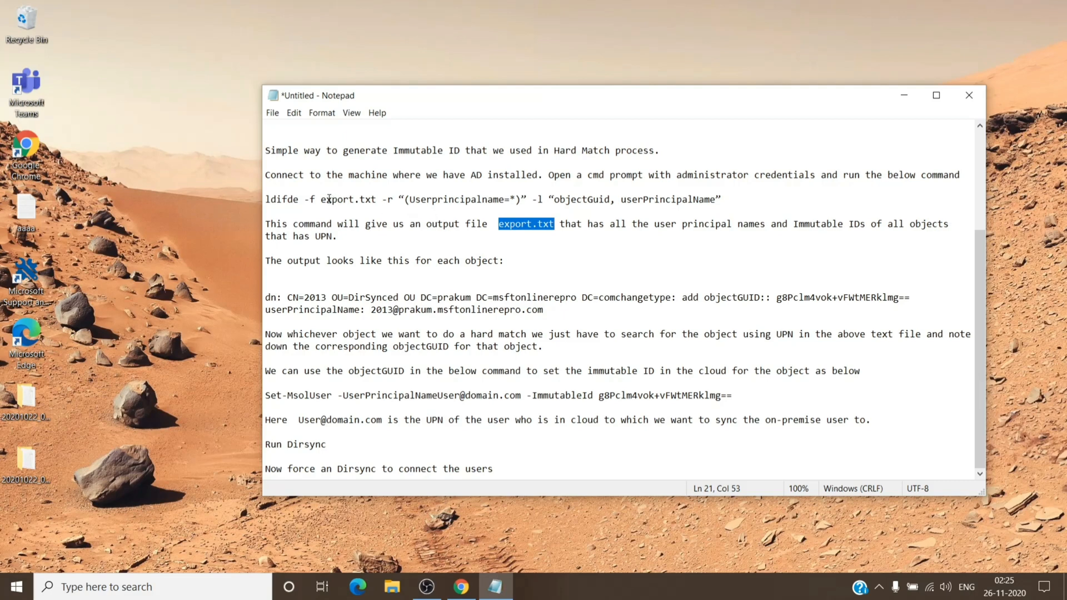
{"action": "double_click", "coordinate": [347, 200]}
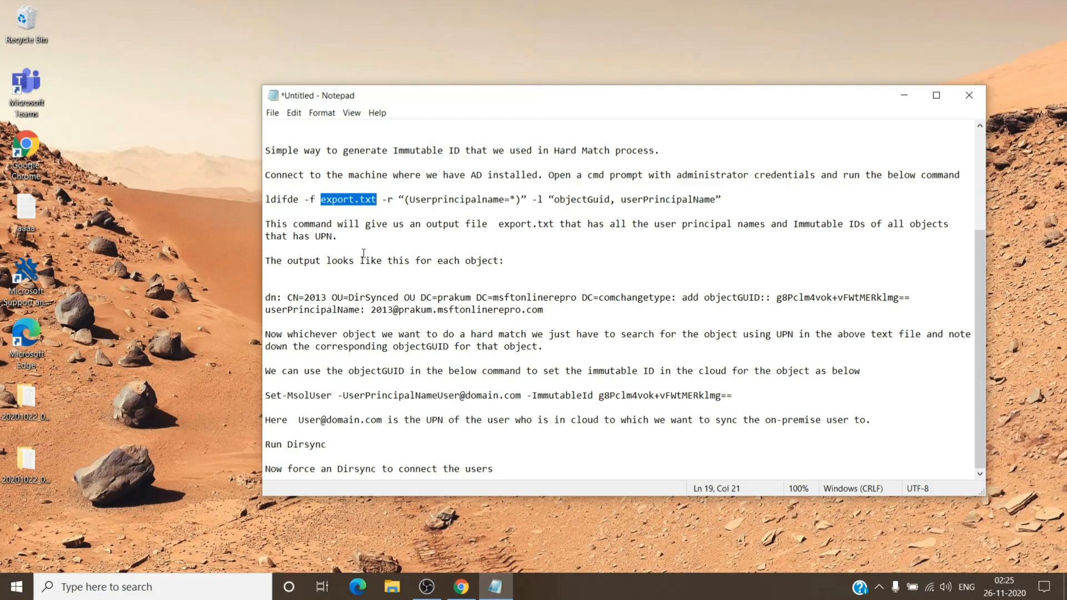
{"action": "left_click", "coordinate": [388, 261]}
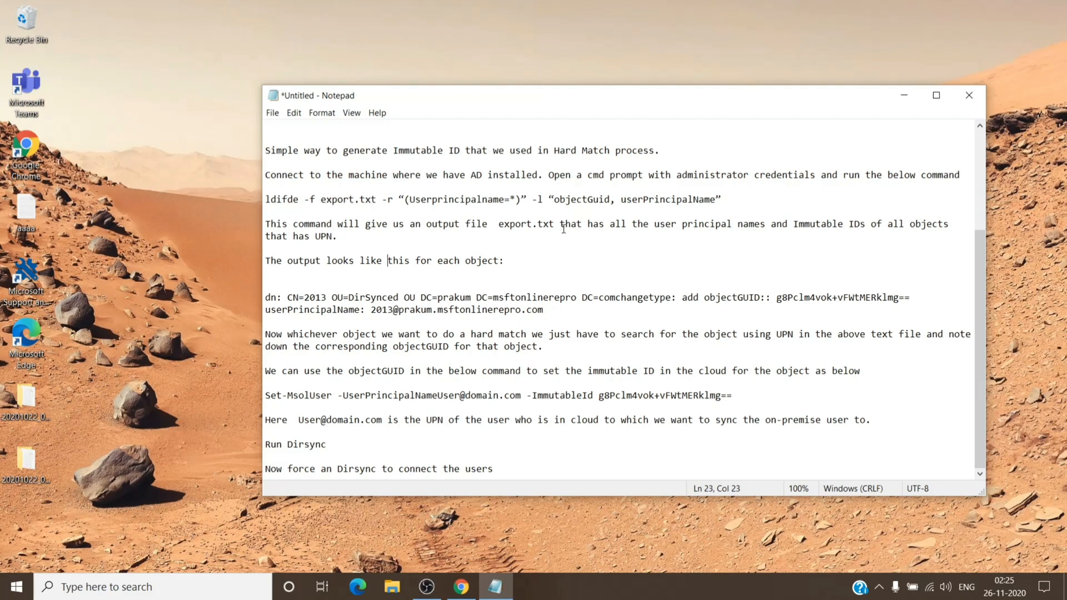
{"action": "mouse_move", "coordinate": [647, 233]}
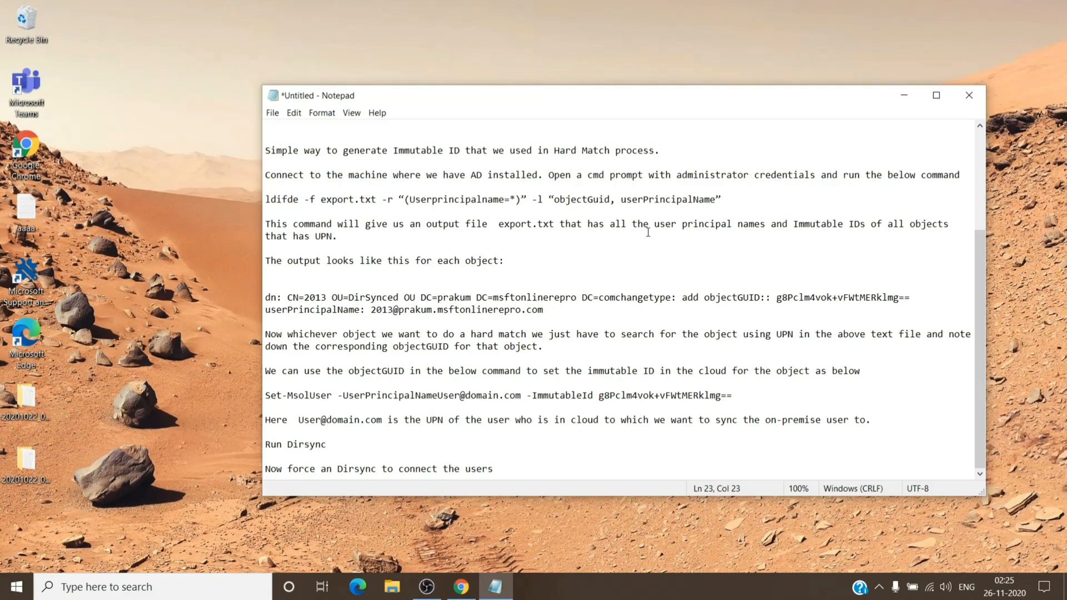
{"action": "double_click", "coordinate": [685, 224]}
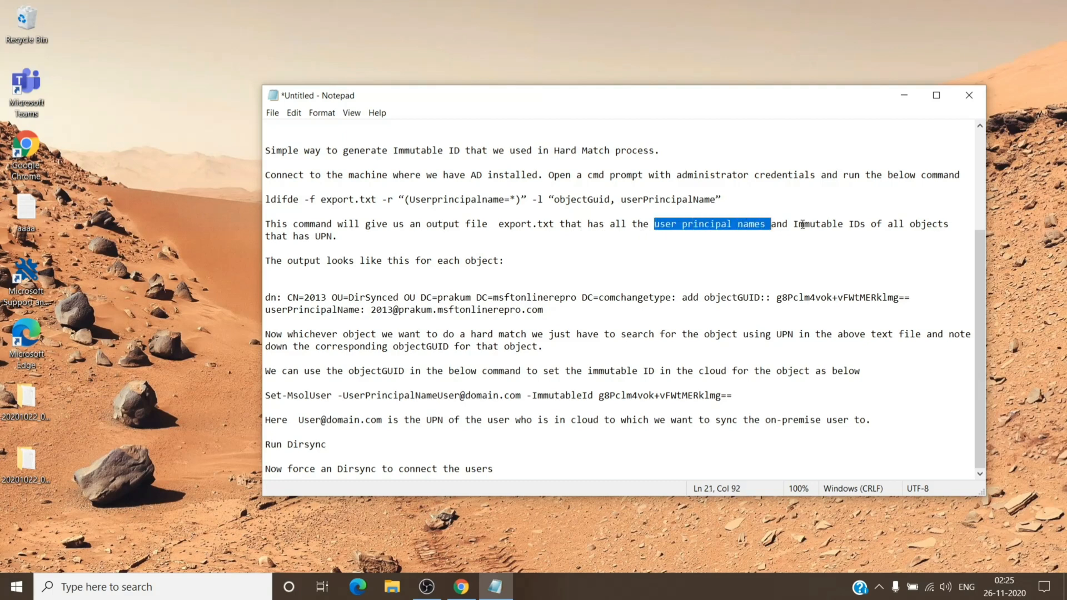
{"action": "double_click", "coordinate": [817, 223]}
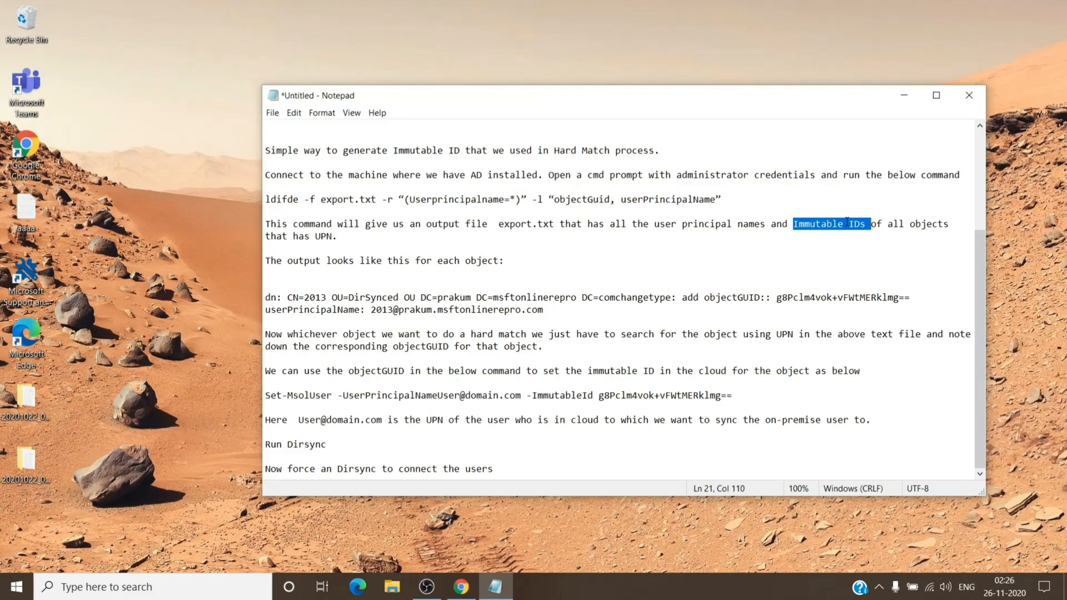
{"action": "mouse_move", "coordinate": [760, 234]}
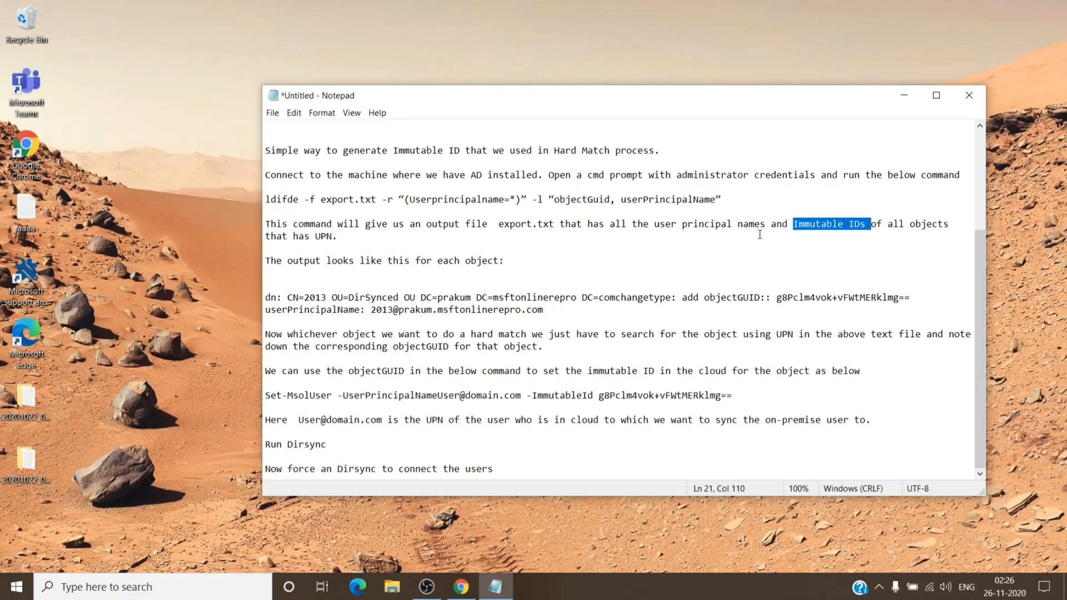
{"action": "mouse_move", "coordinate": [746, 249]}
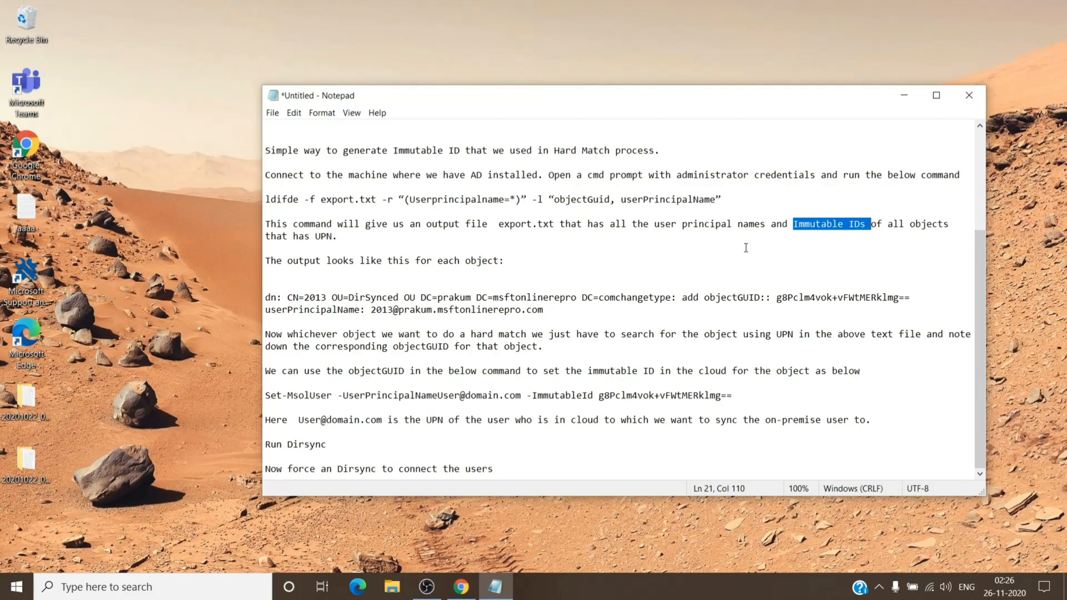
{"action": "mouse_move", "coordinate": [616, 253]}
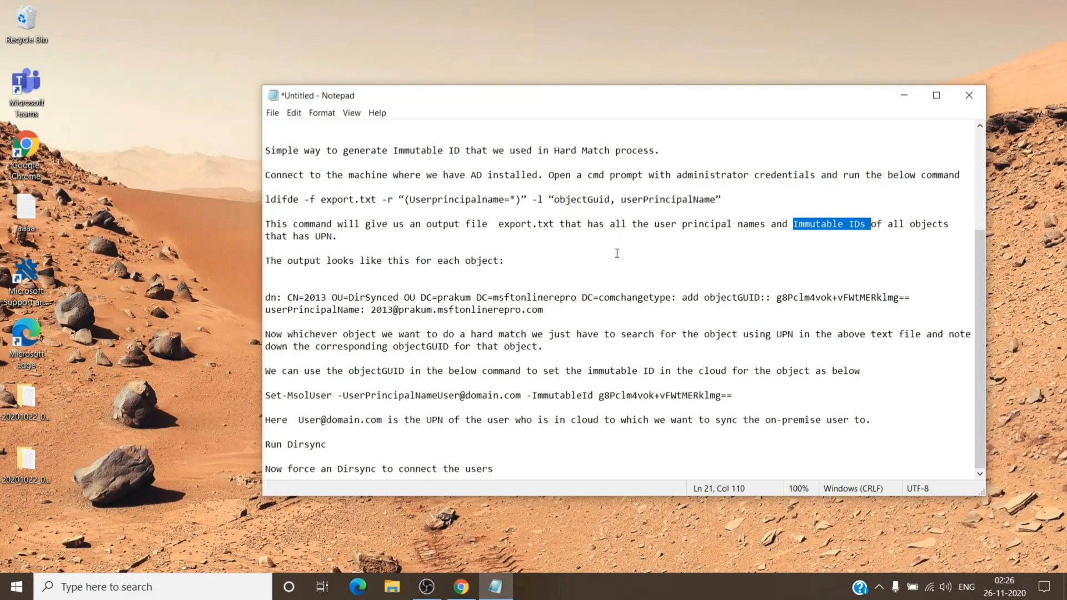
{"action": "left_click", "coordinate": [688, 261]}
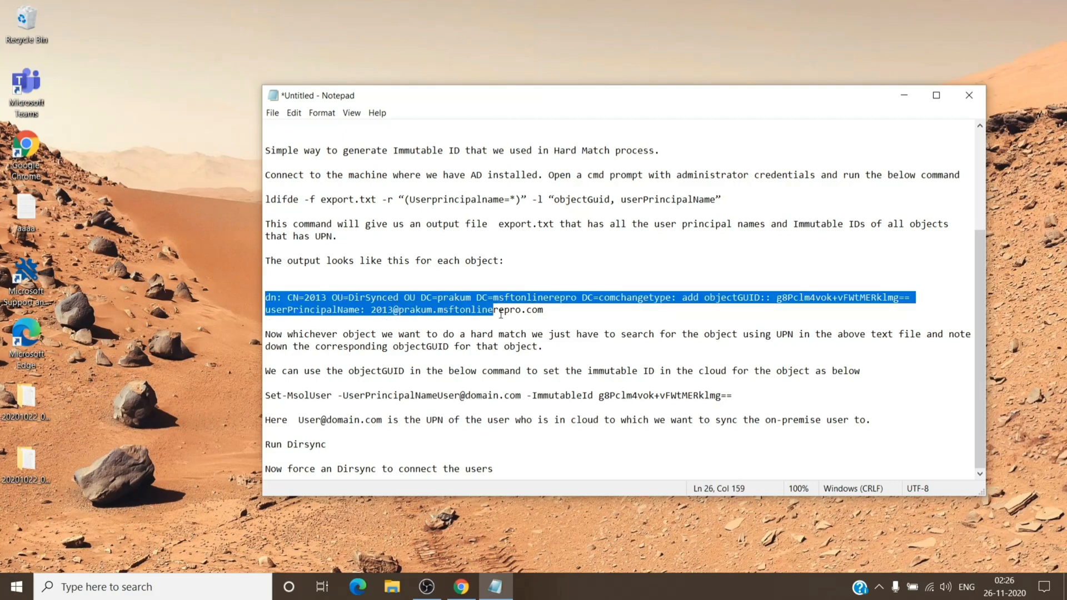
{"action": "left_click", "coordinate": [543, 309]}
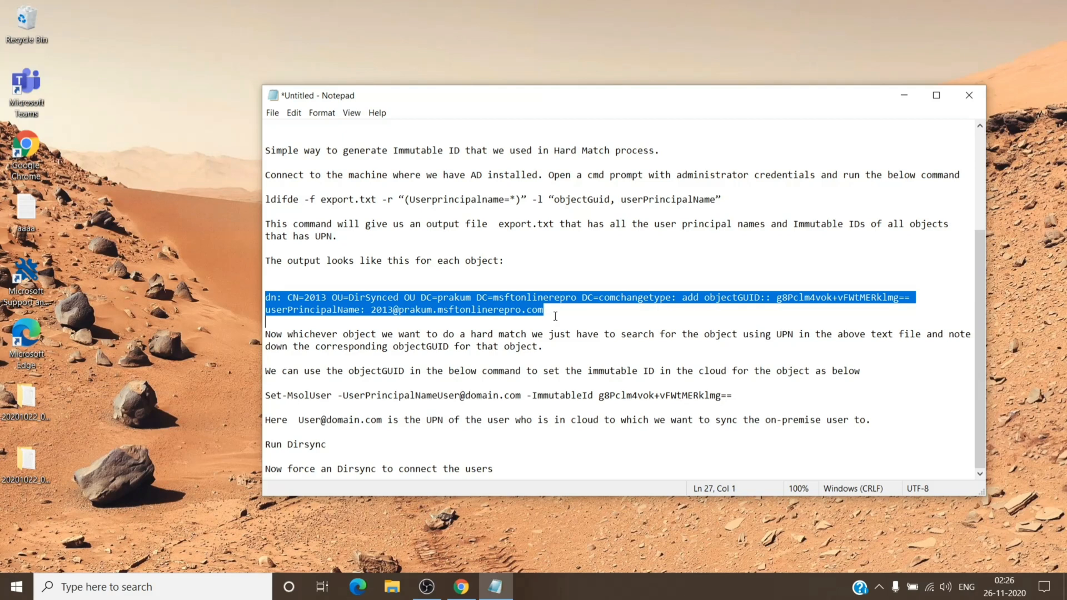
{"action": "mouse_move", "coordinate": [560, 318]}
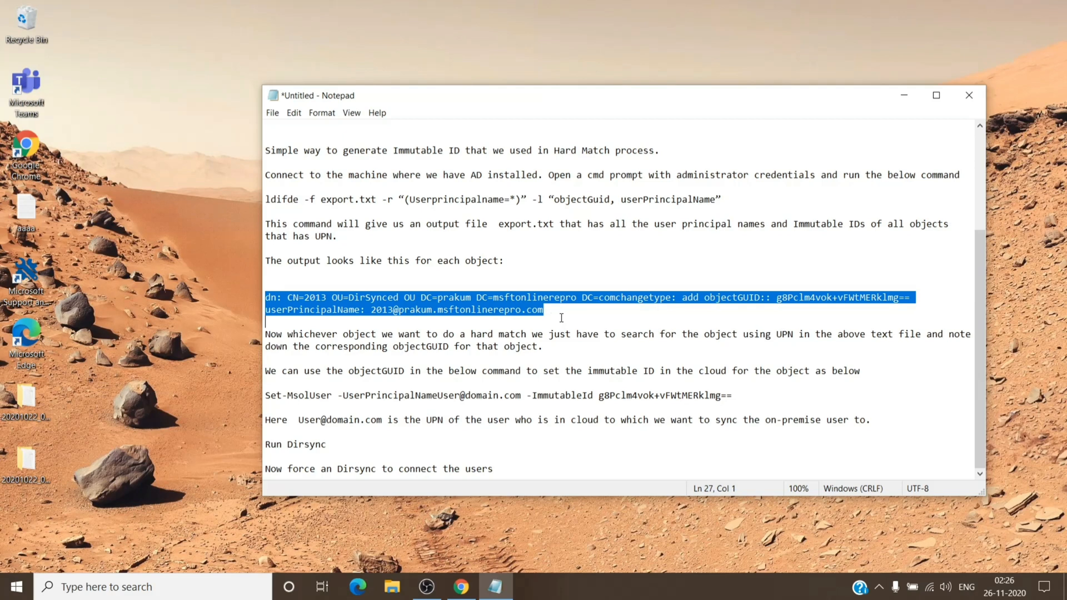
{"action": "left_click", "coordinate": [543, 310]}
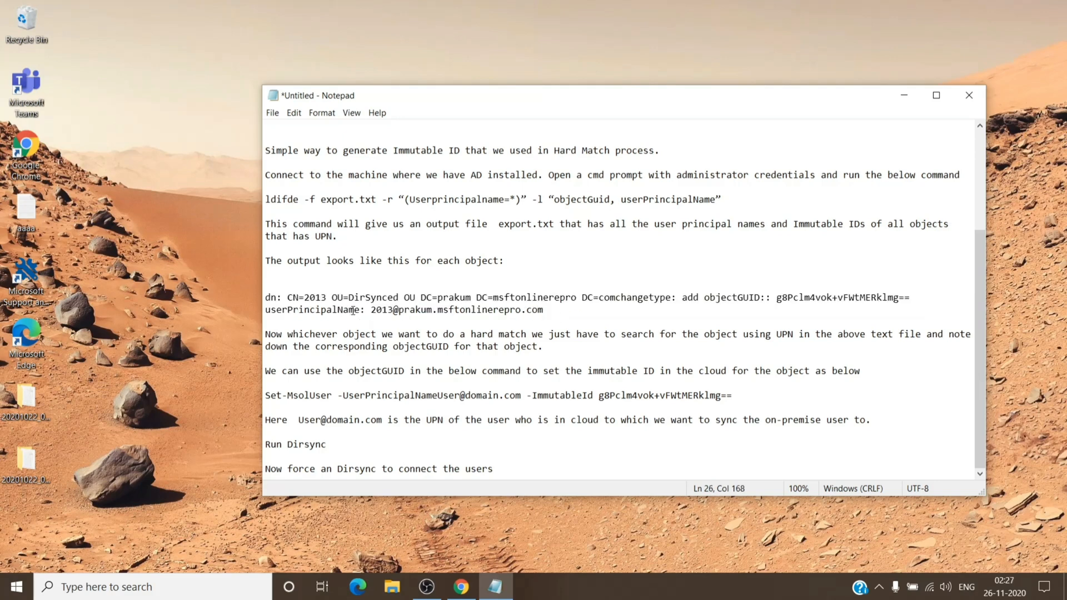
{"action": "double_click", "coordinate": [458, 309]}
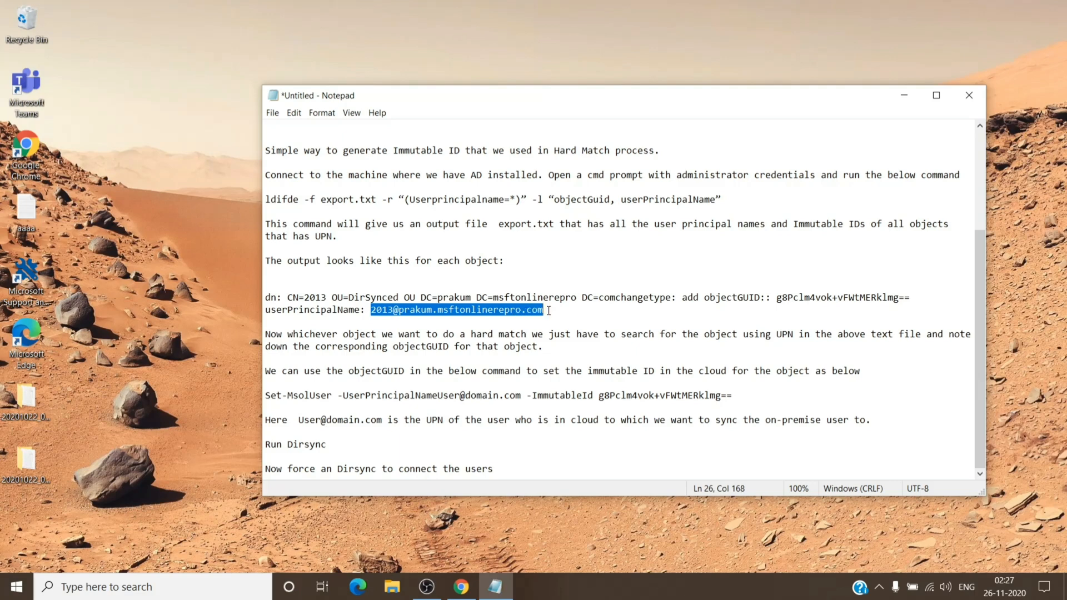
{"action": "left_click", "coordinate": [574, 309]}
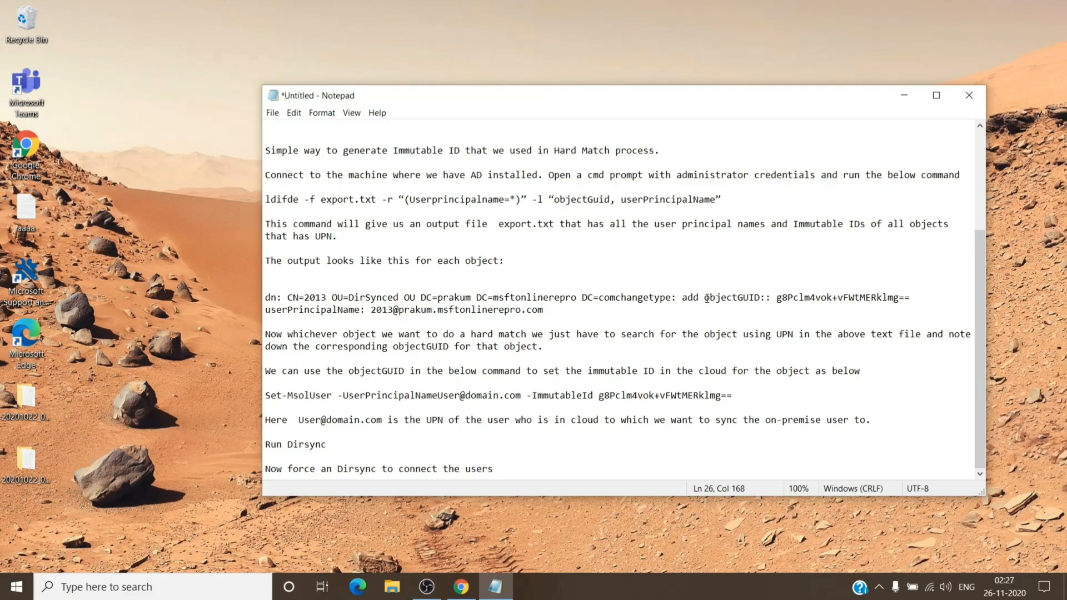
{"action": "double_click", "coordinate": [732, 297]}
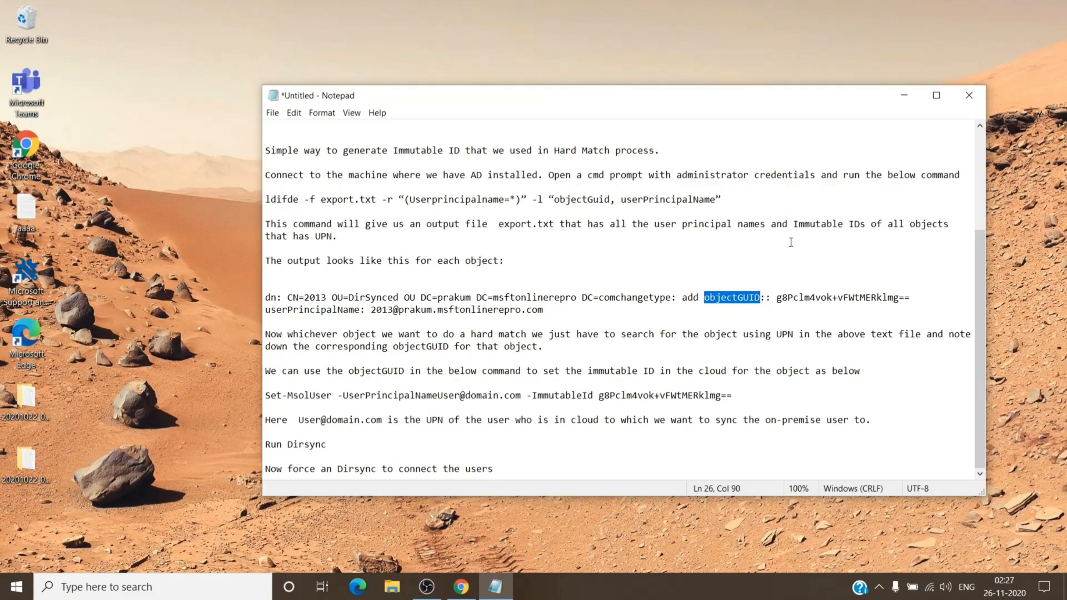
{"action": "double_click", "coordinate": [827, 224]}
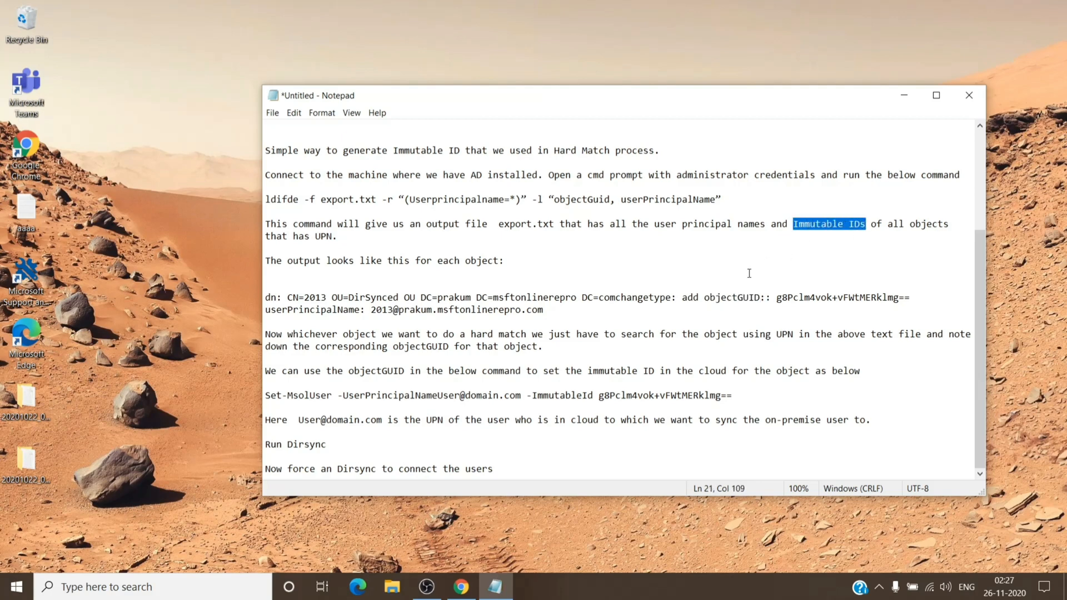
{"action": "double_click", "coordinate": [731, 298]}
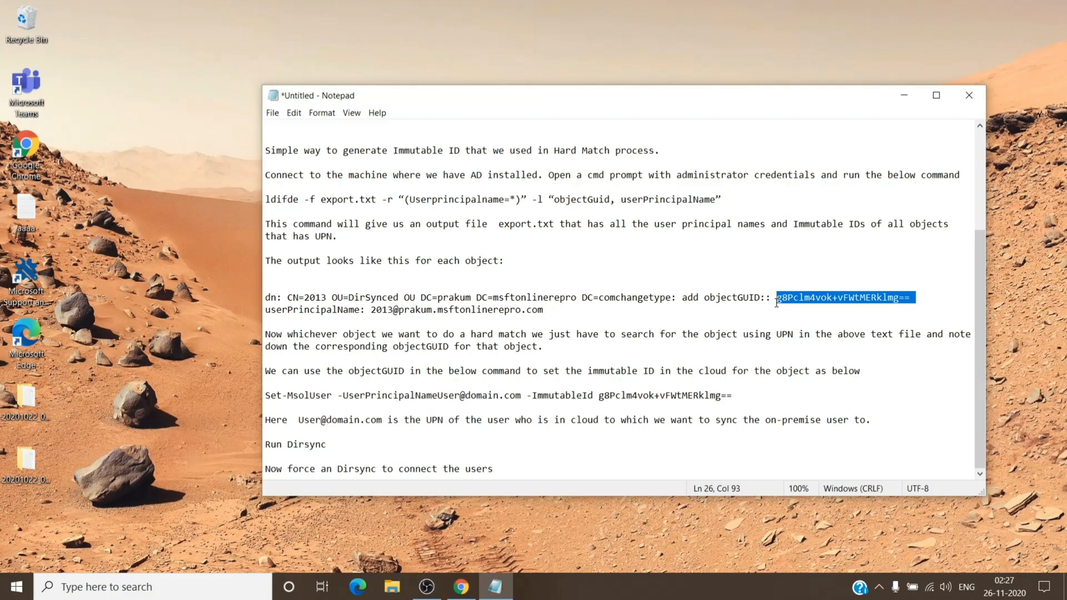
{"action": "mouse_move", "coordinate": [466, 351]}
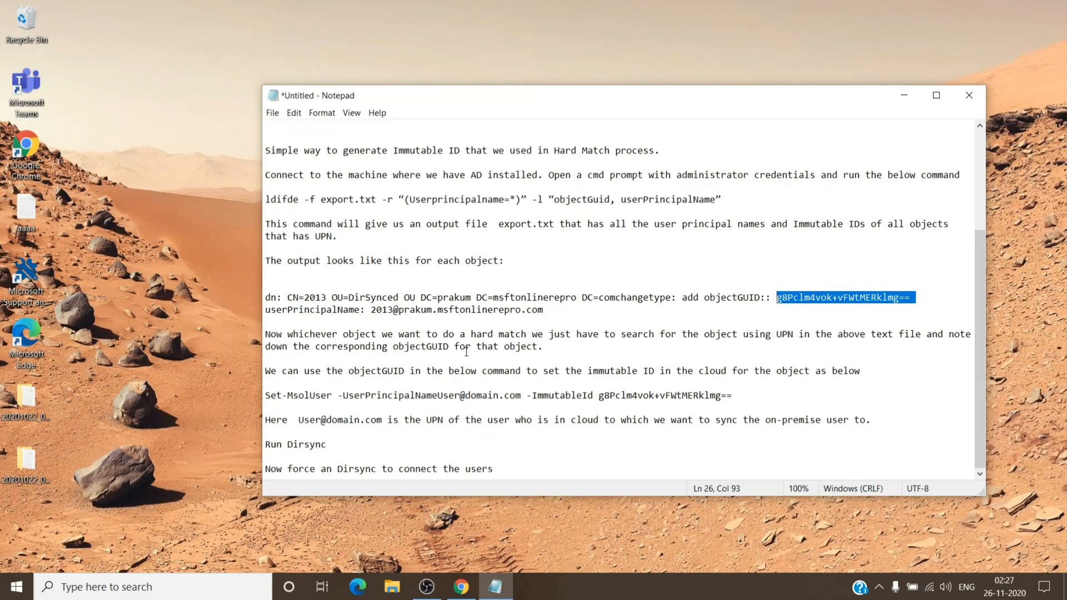
{"action": "mouse_move", "coordinate": [312, 391]}
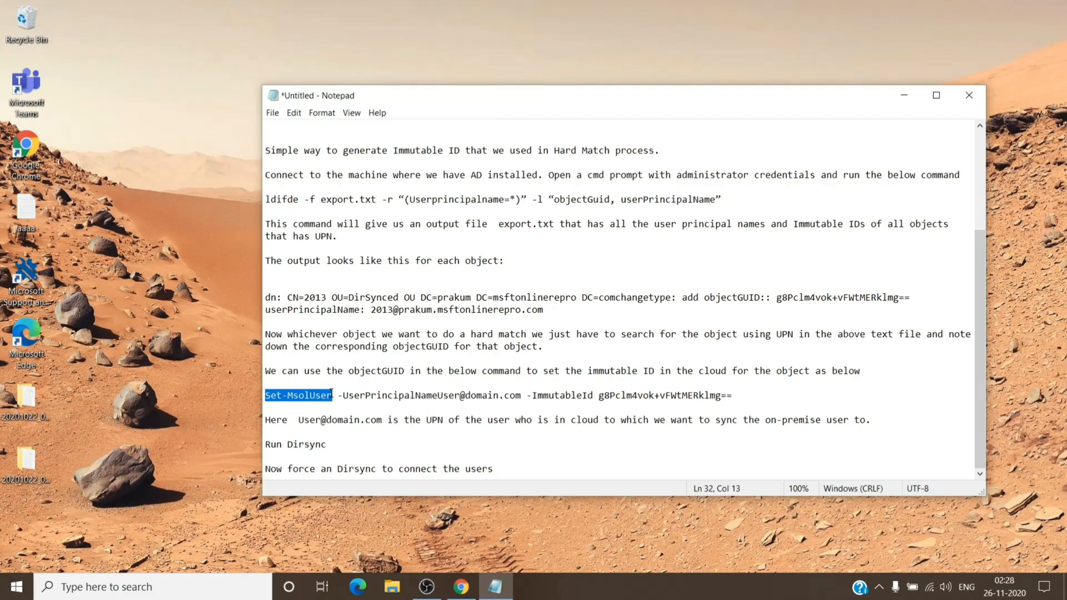
- Add the missing space after -UserPrincipalName on the Set-MsolUser line, then highlight the ImmutableId parameter
{"action": "double_click", "coordinate": [366, 396]}
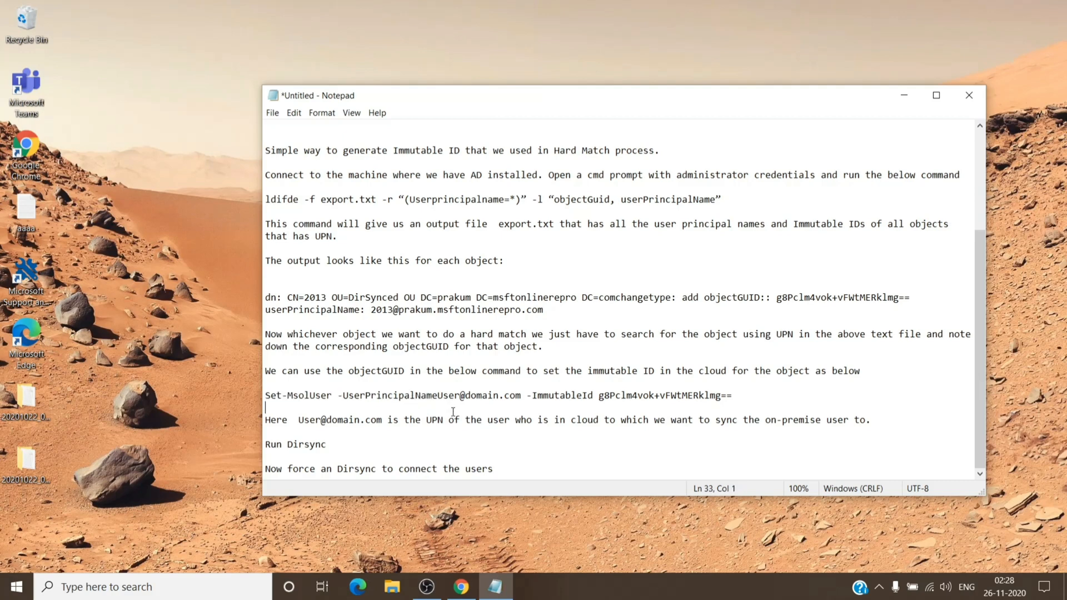
{"action": "double_click", "coordinate": [476, 395]}
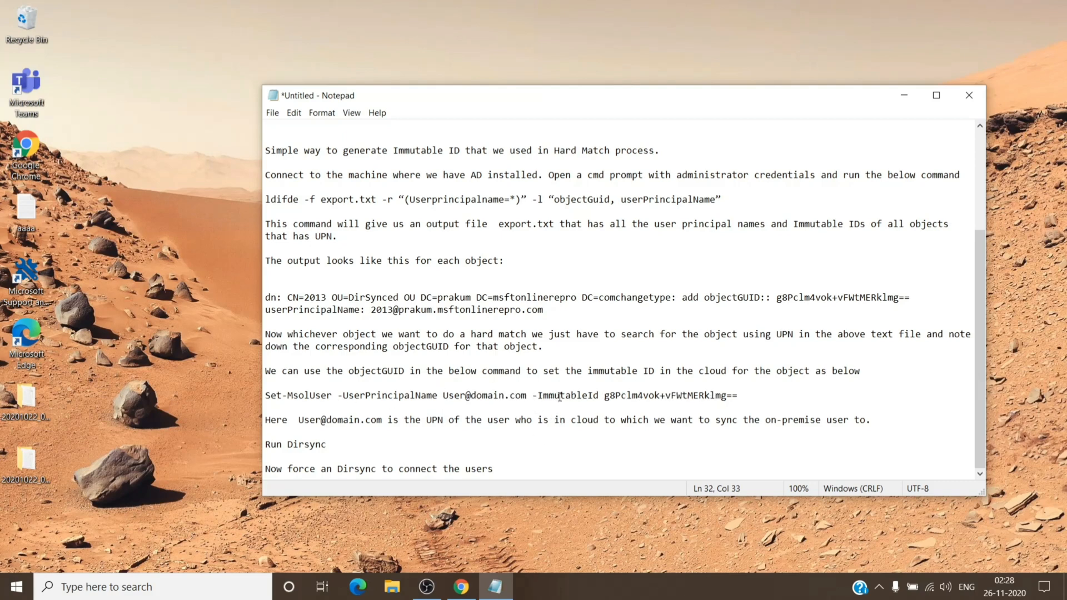
{"action": "mouse_move", "coordinate": [591, 395]}
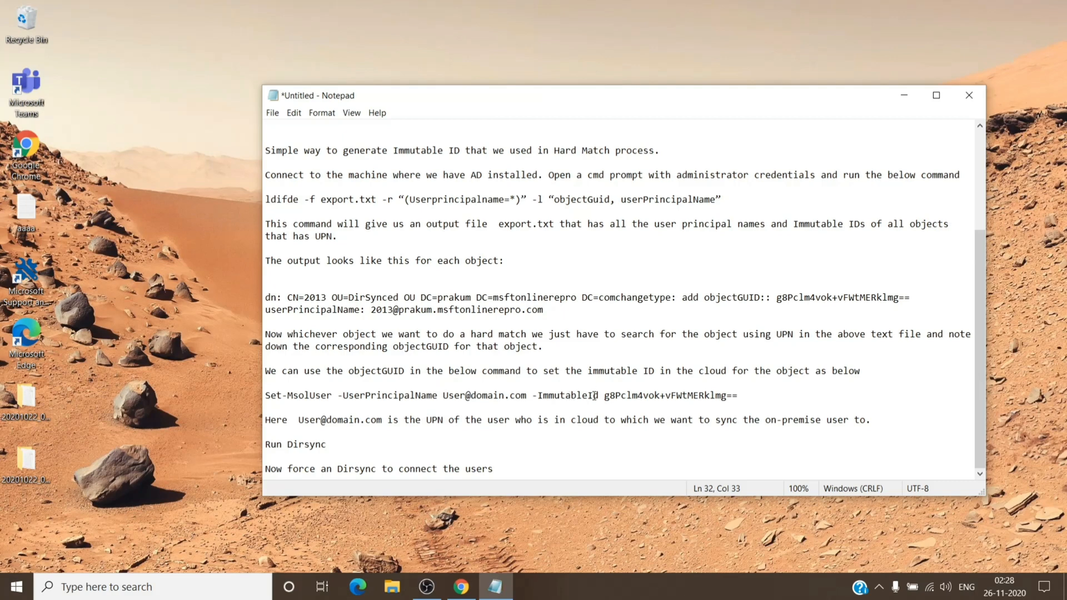
{"action": "double_click", "coordinate": [630, 395]}
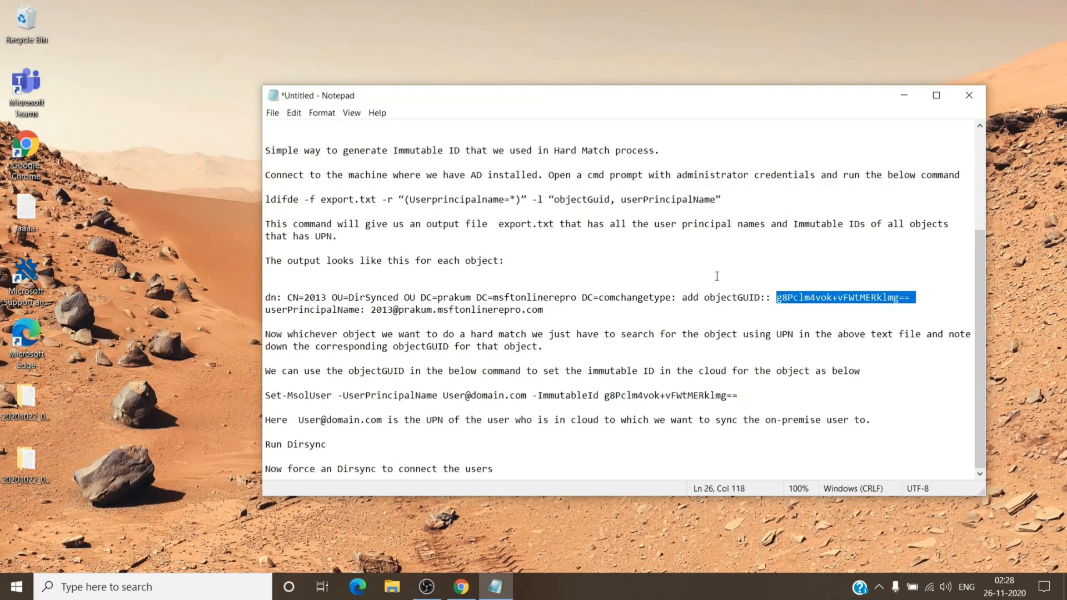
{"action": "mouse_move", "coordinate": [605, 397]}
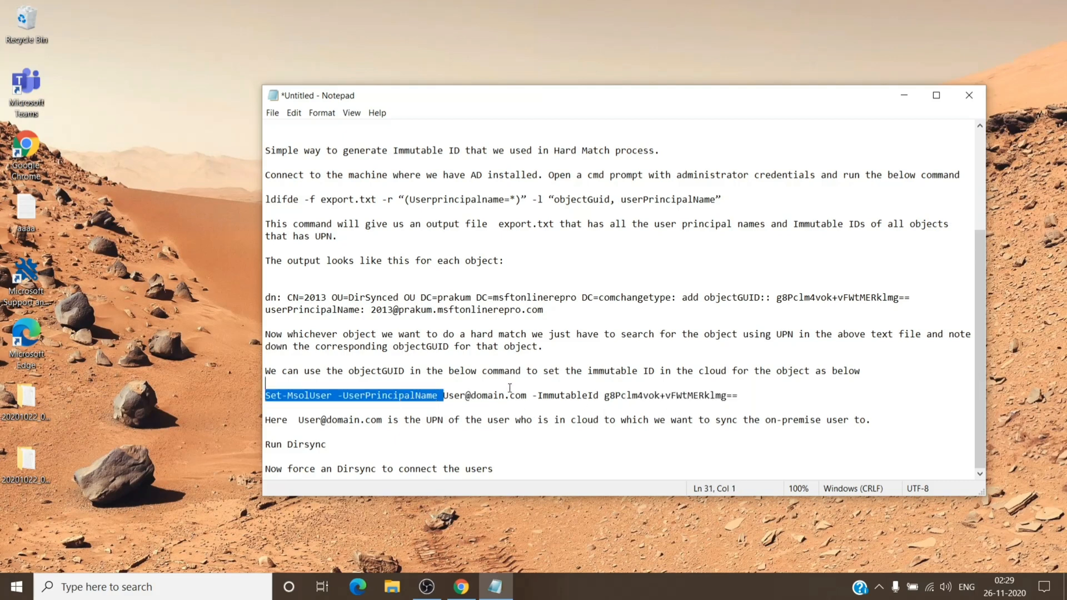
{"action": "double_click", "coordinate": [484, 395]}
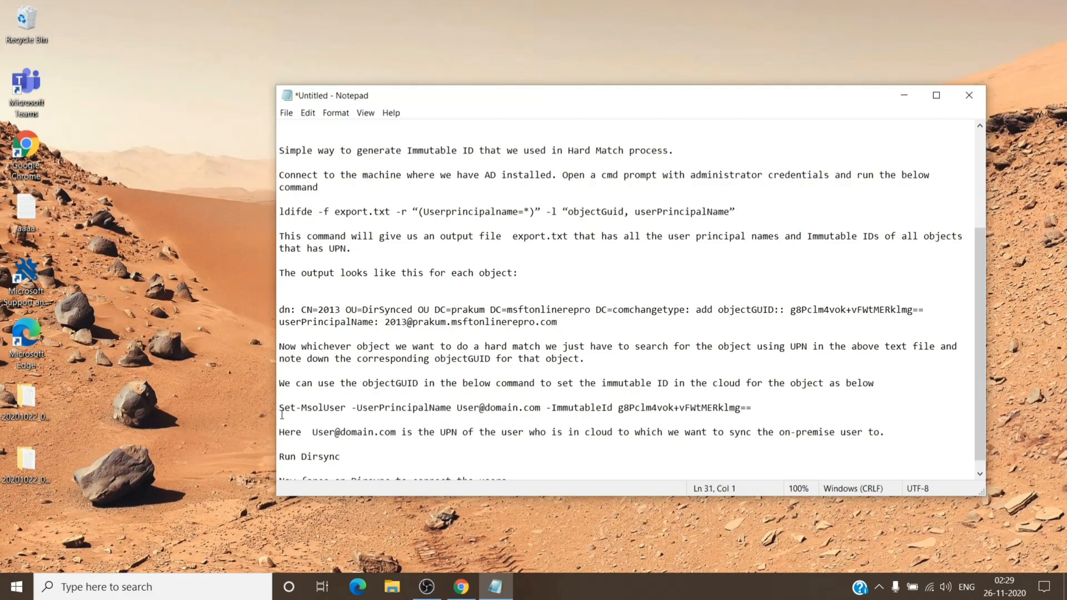
{"action": "double_click", "coordinate": [308, 407]}
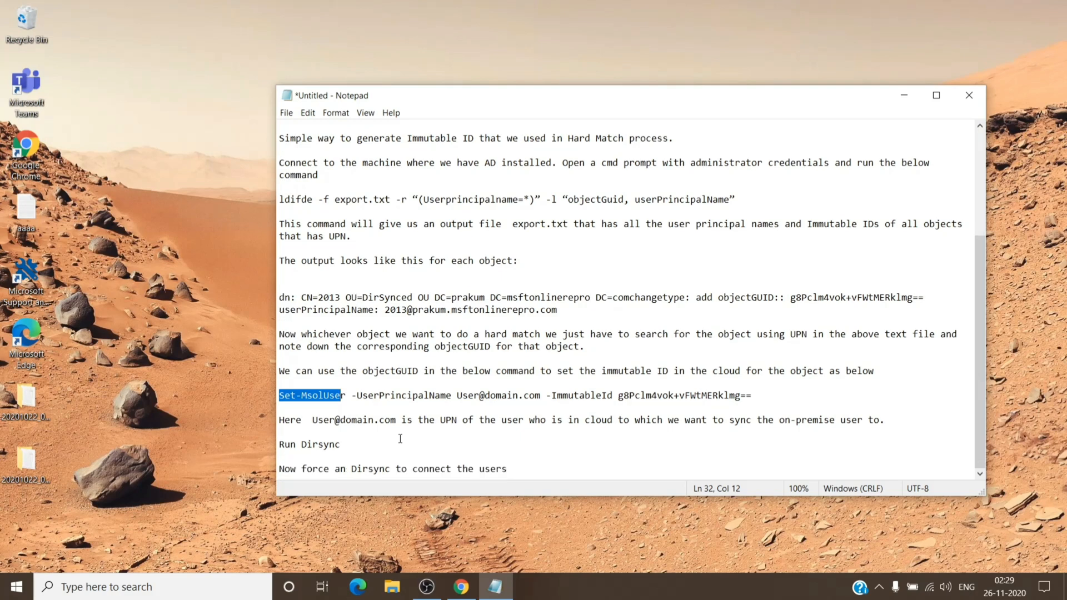
{"action": "mouse_move", "coordinate": [421, 433]}
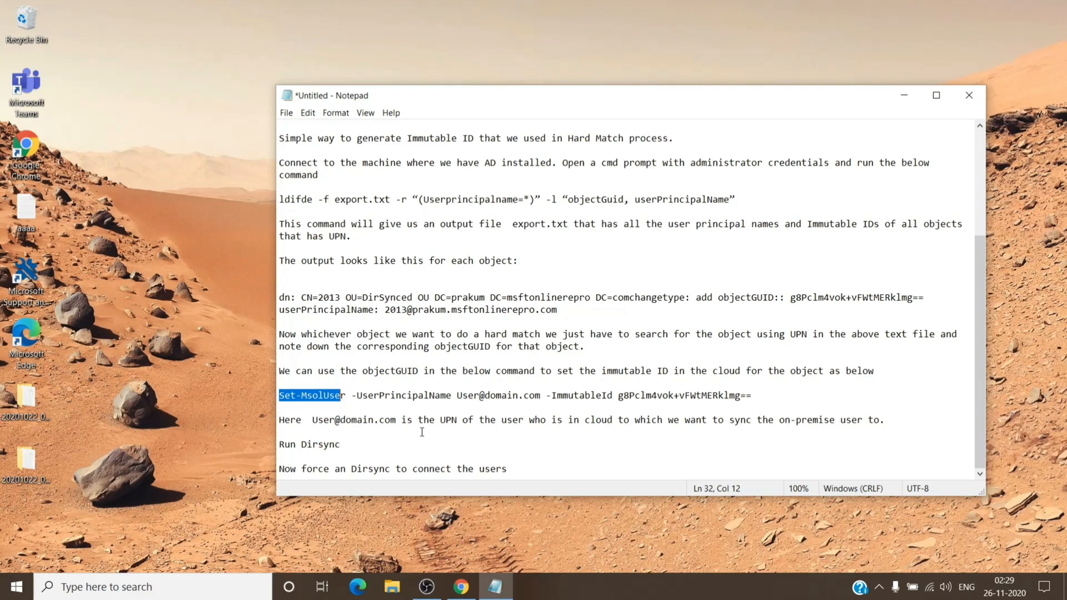
{"action": "mouse_move", "coordinate": [293, 425]}
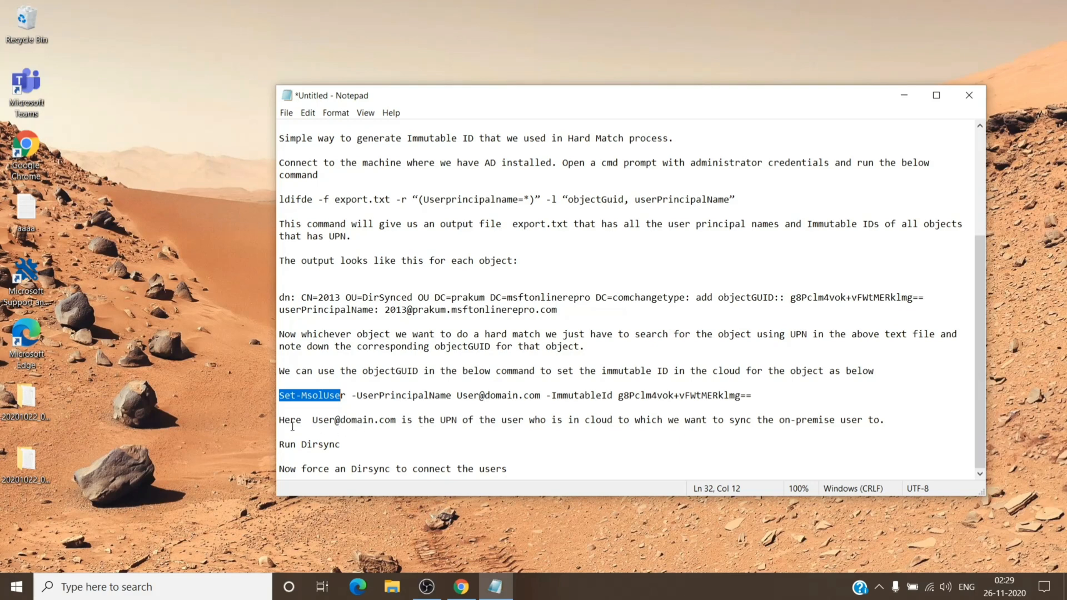
{"action": "mouse_move", "coordinate": [466, 420]}
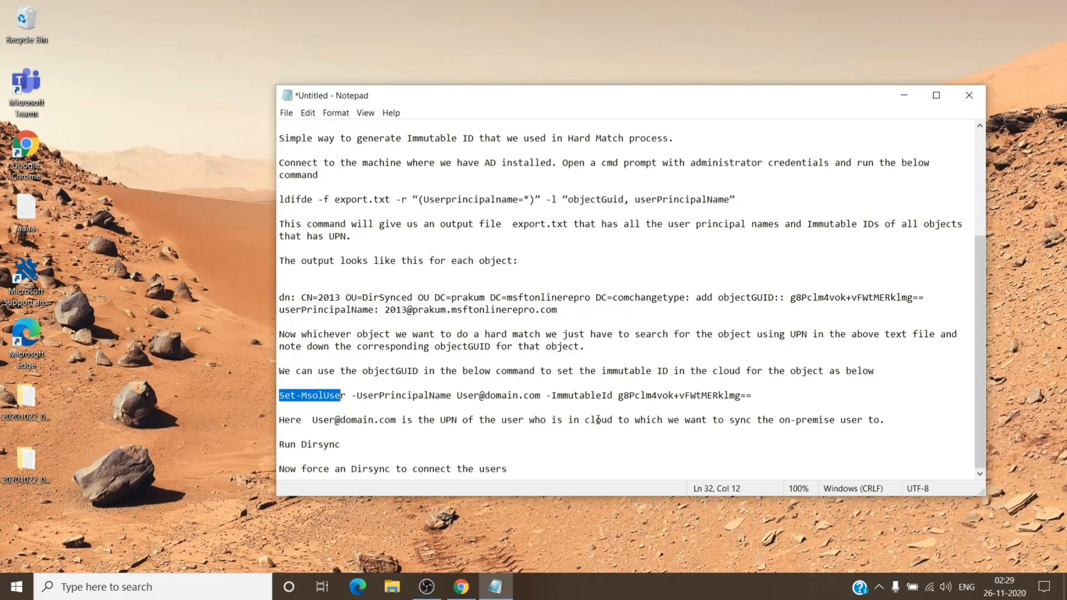
{"action": "mouse_move", "coordinate": [758, 428]}
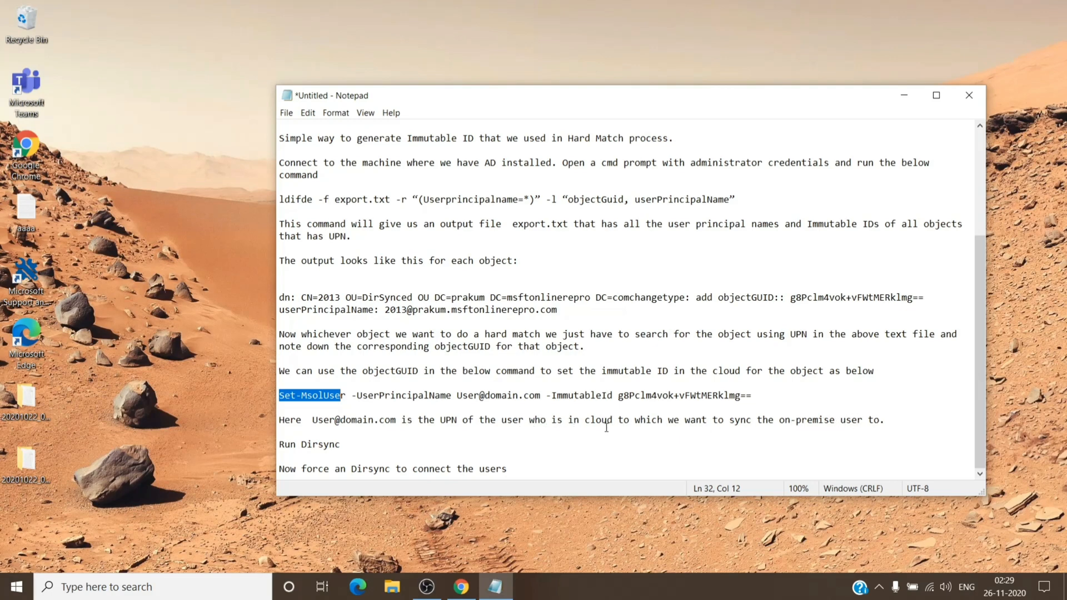
{"action": "mouse_move", "coordinate": [601, 430]}
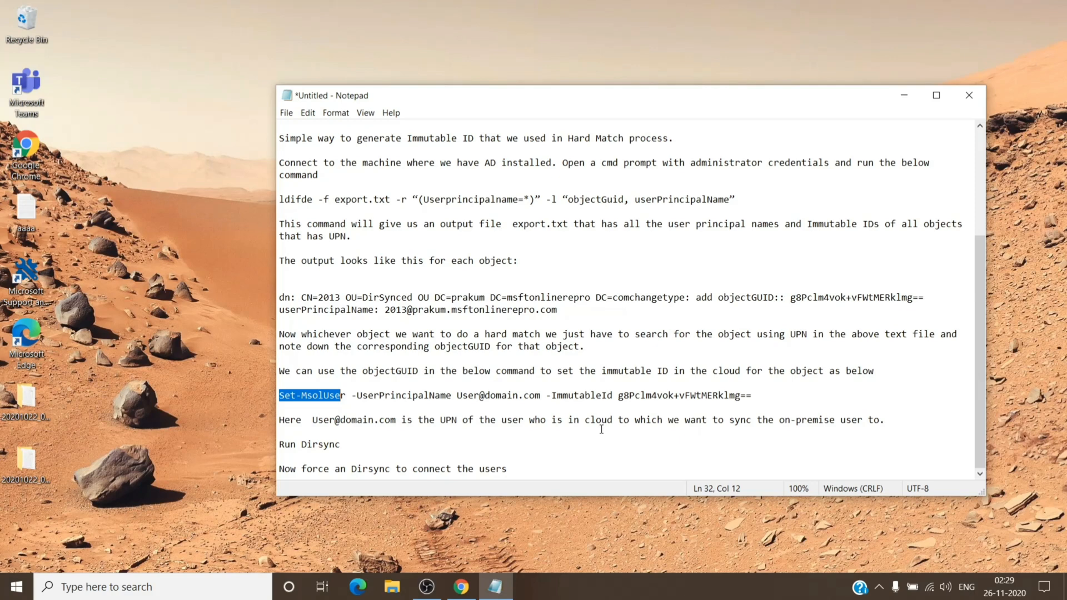
{"action": "mouse_move", "coordinate": [297, 468]}
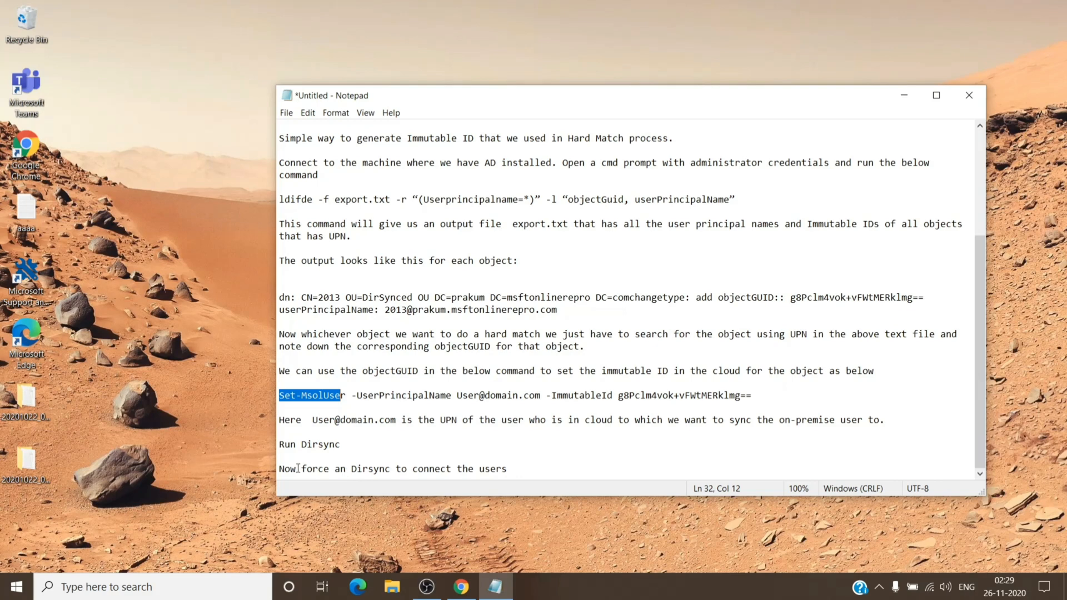